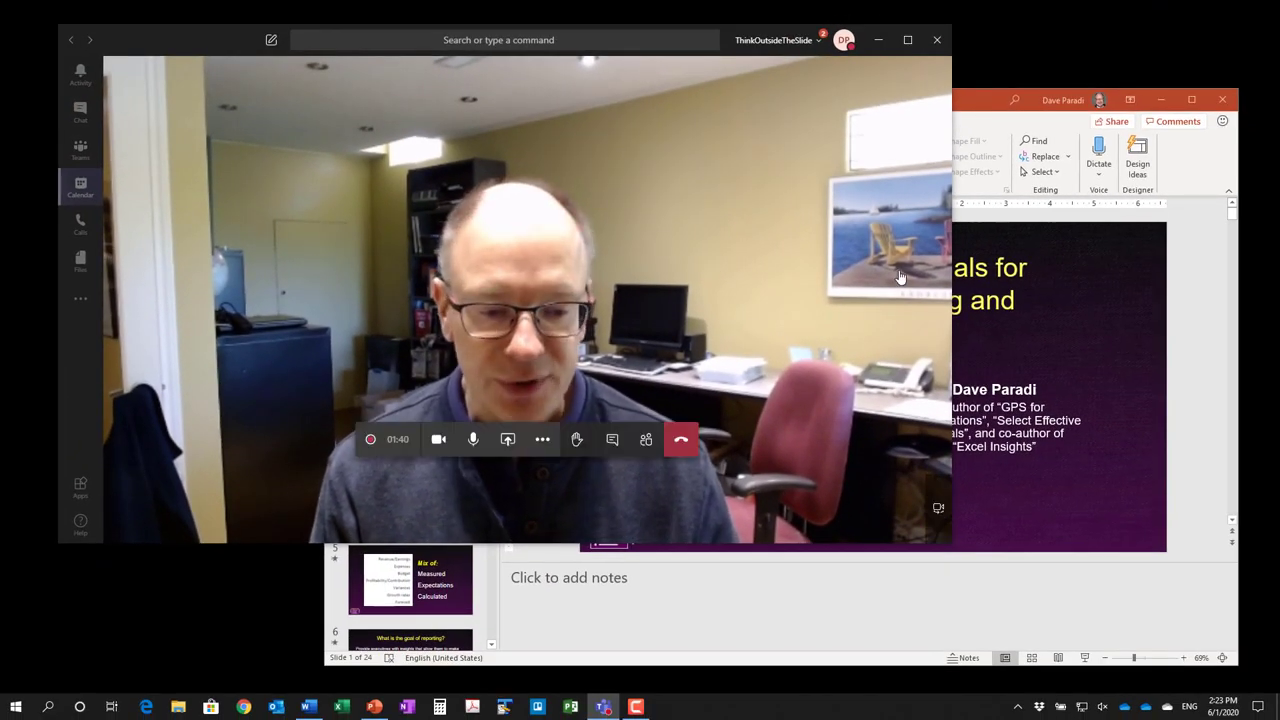
{"action": "mouse_move", "coordinate": [1163, 267]}
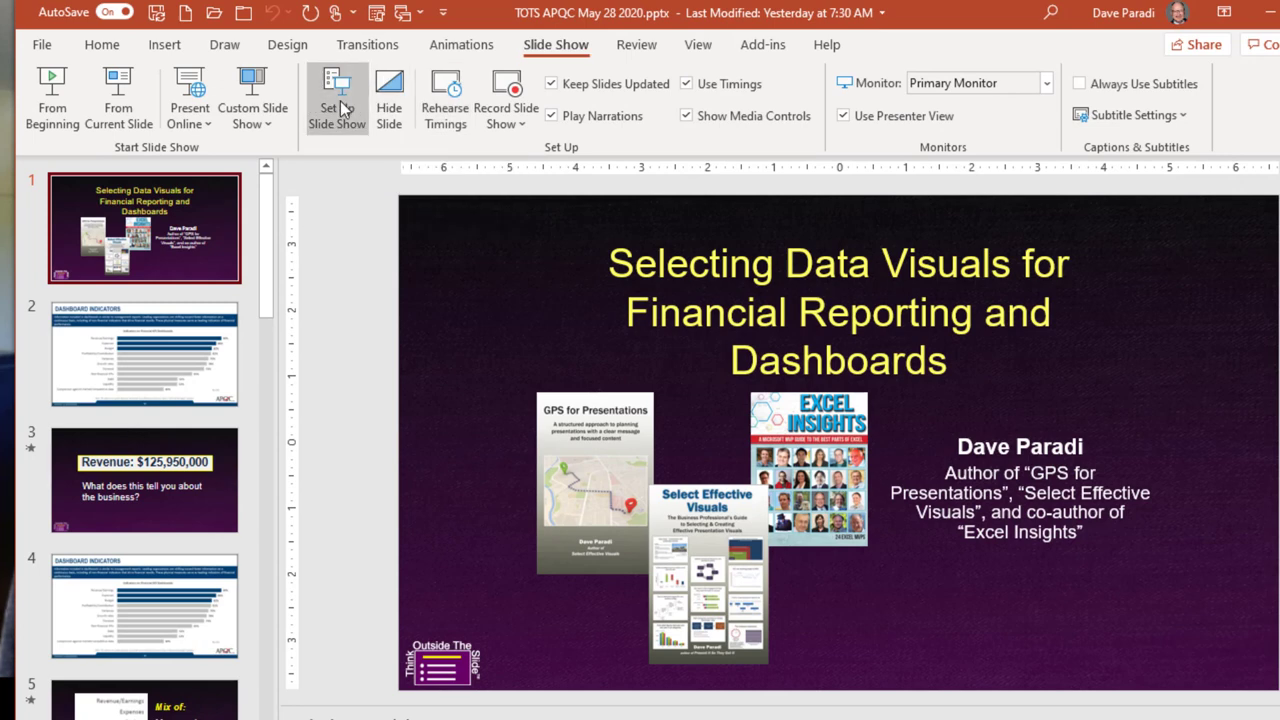
- Set up the show as presented by a speaker with Presenter View enabled
{"action": "left_click", "coordinate": [336, 95]}
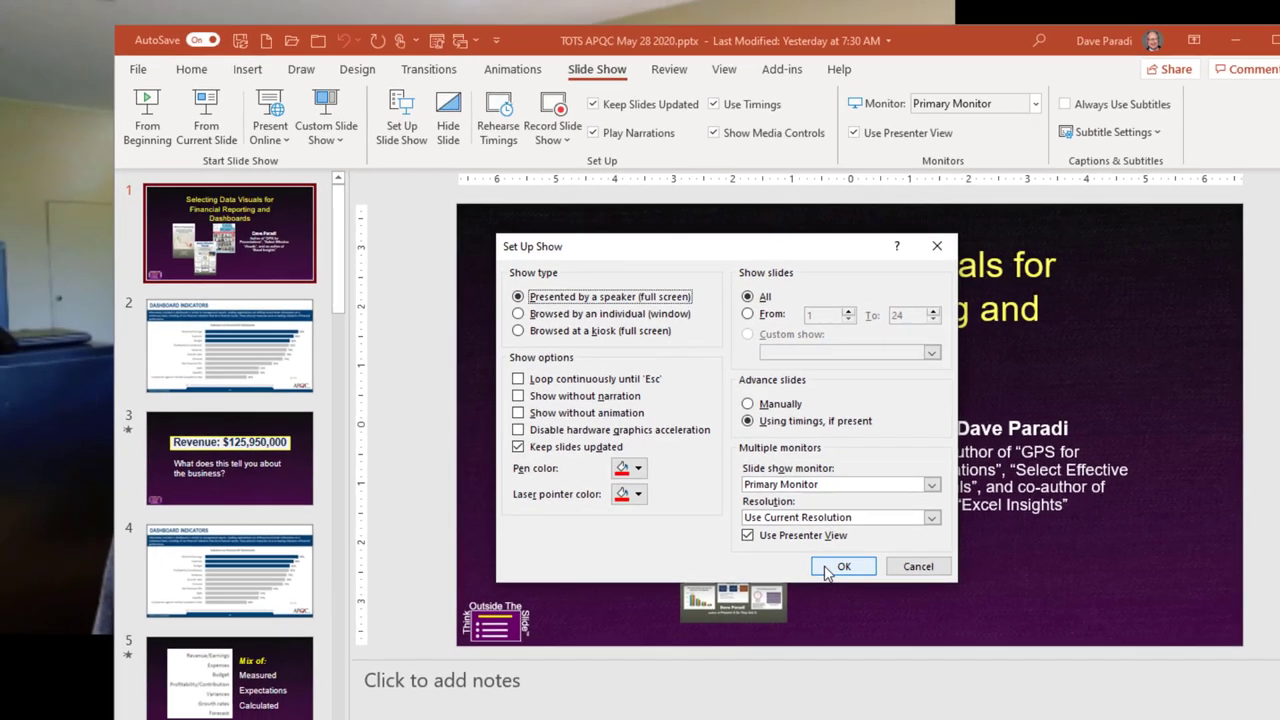
{"action": "left_click", "coordinate": [843, 566]}
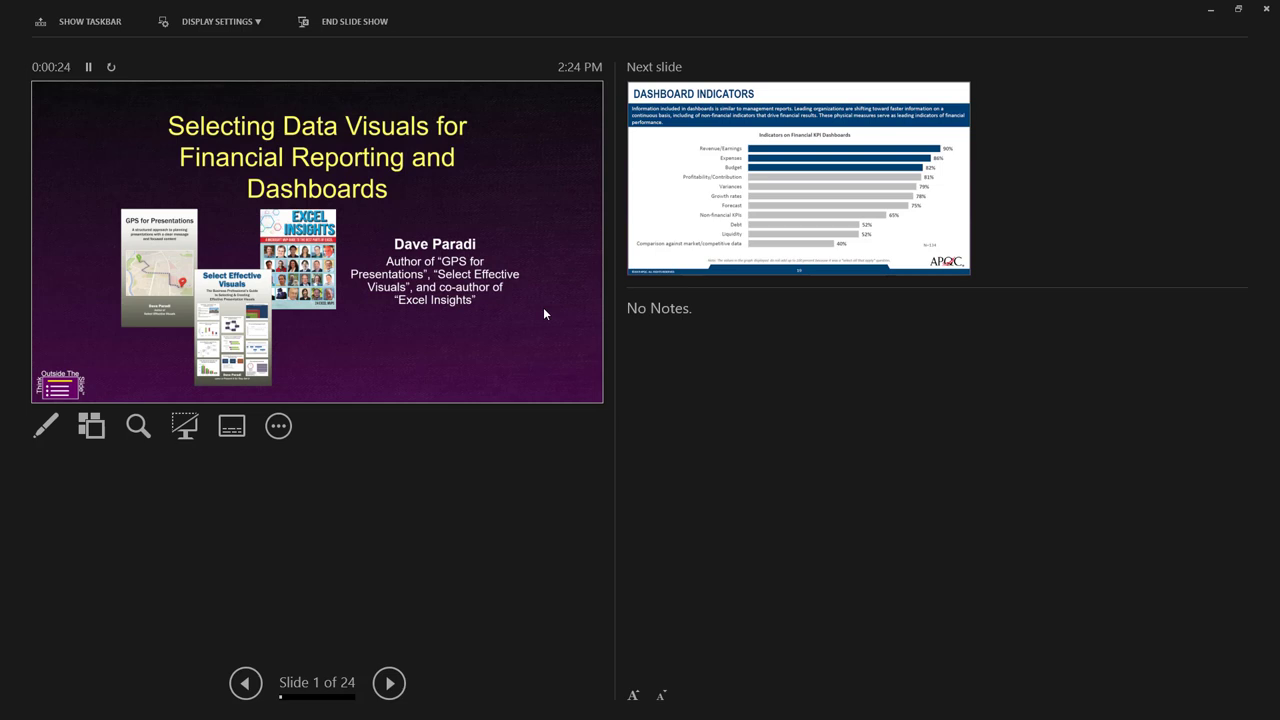
{"action": "key", "text": "Alt+Tab"}
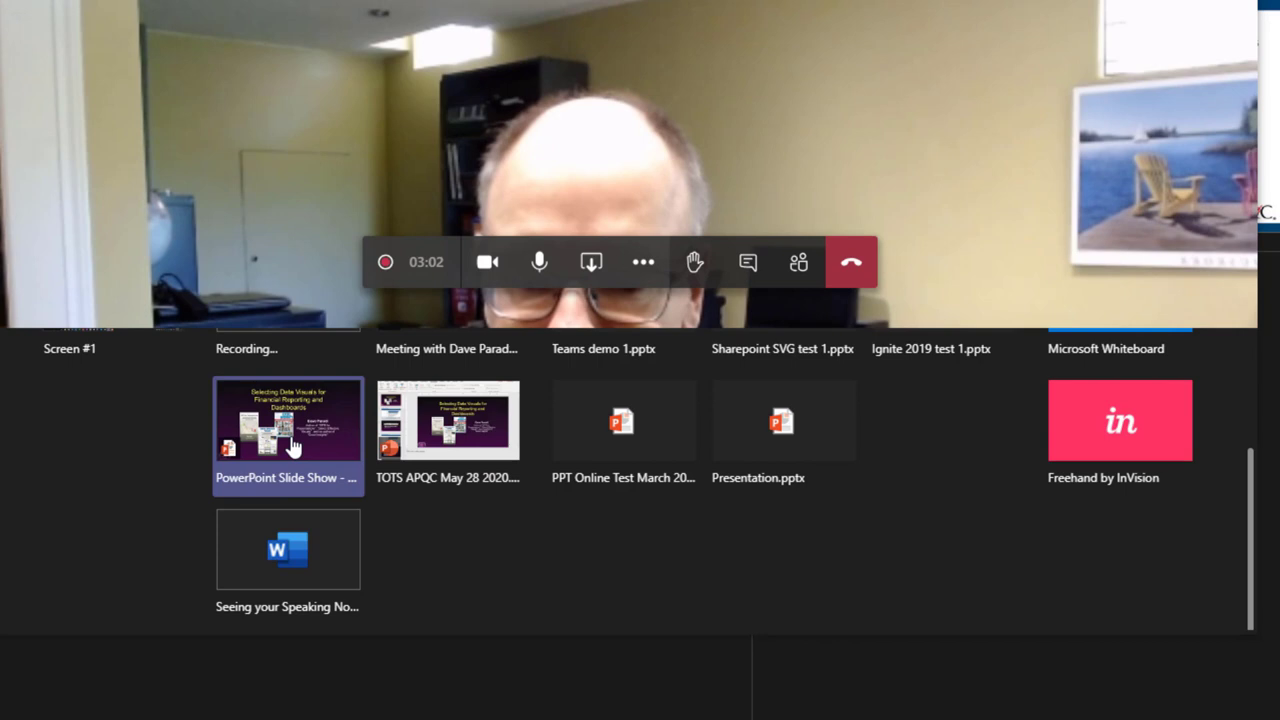
{"action": "mouse_move", "coordinate": [288, 440]}
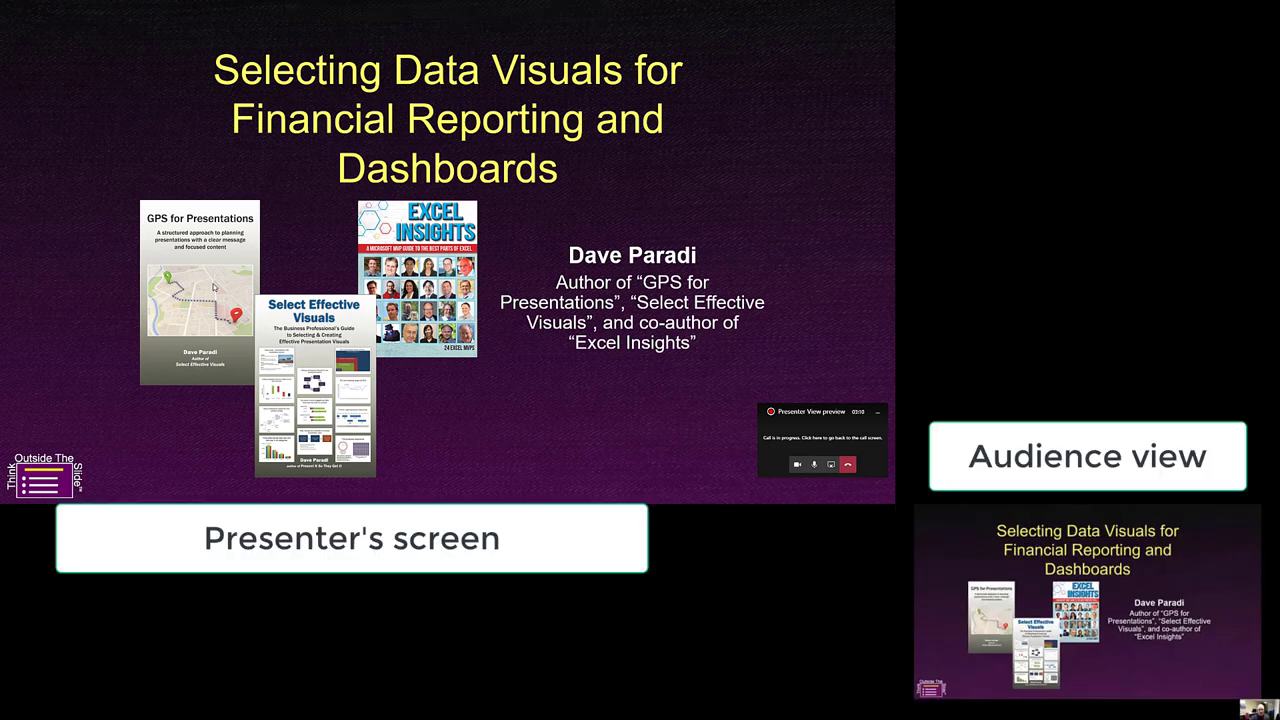
- Switch back to the Presenter View window with Alt+Tab
{"action": "key", "text": "Alt+Tab"}
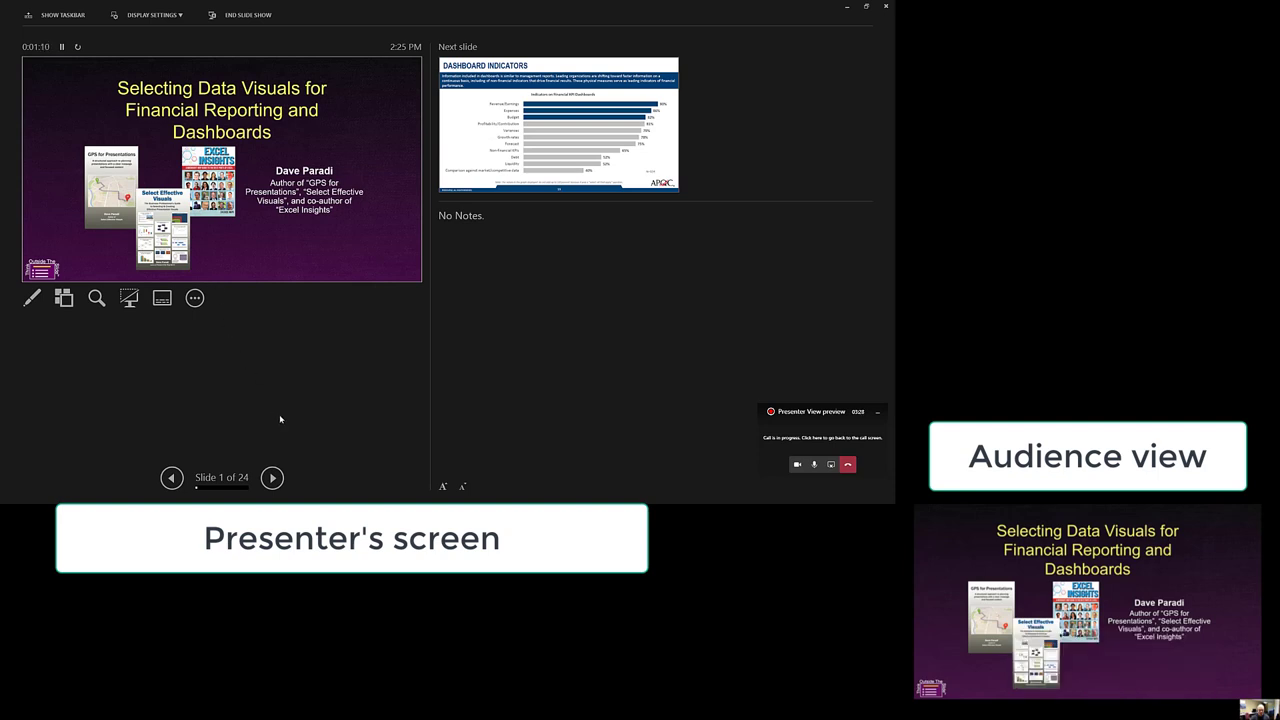
{"action": "mouse_move", "coordinate": [273, 478]}
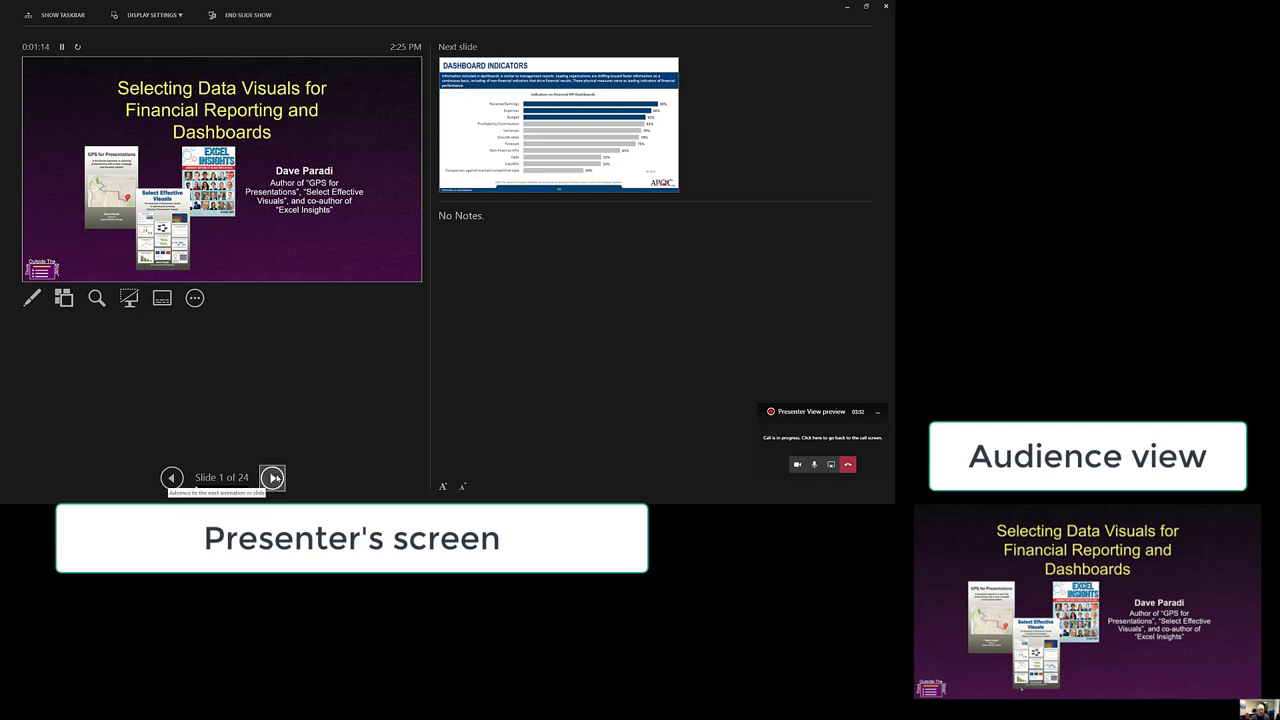
- Advance three slides past the title, Revenue and indicator-list slides to slide 5
{"action": "left_click", "coordinate": [272, 478]}
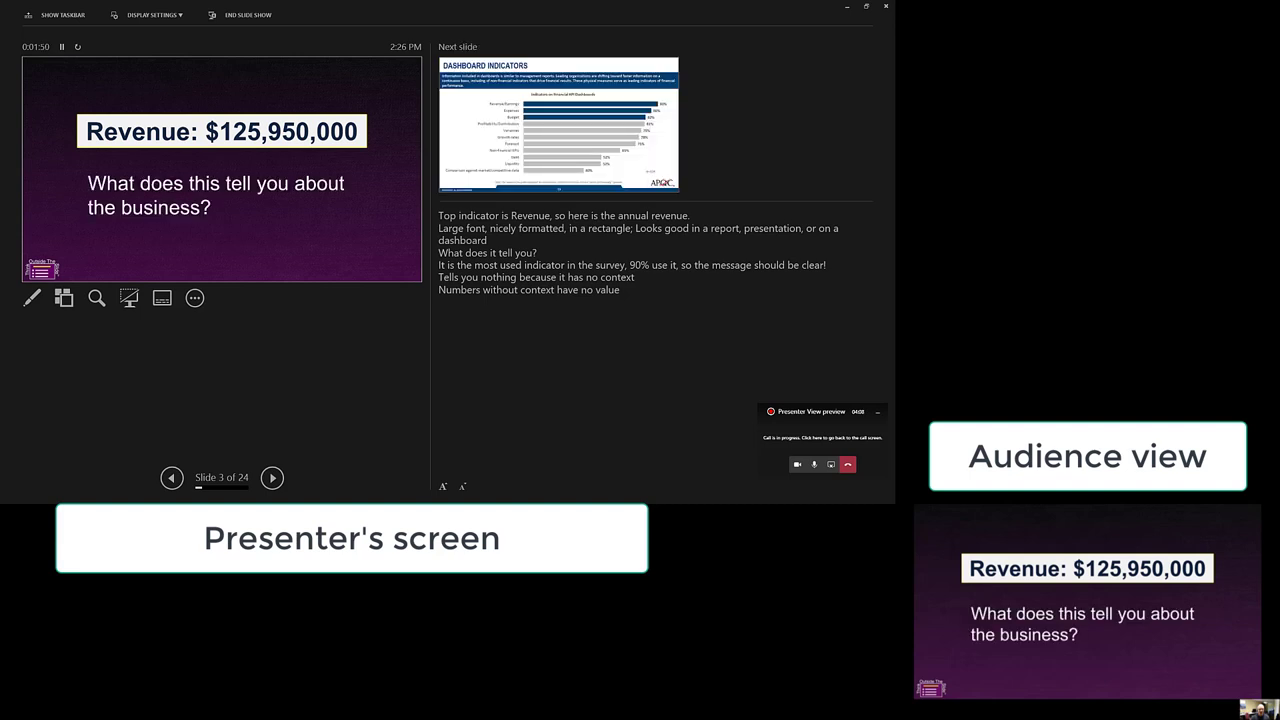
{"action": "left_click", "coordinate": [272, 478]}
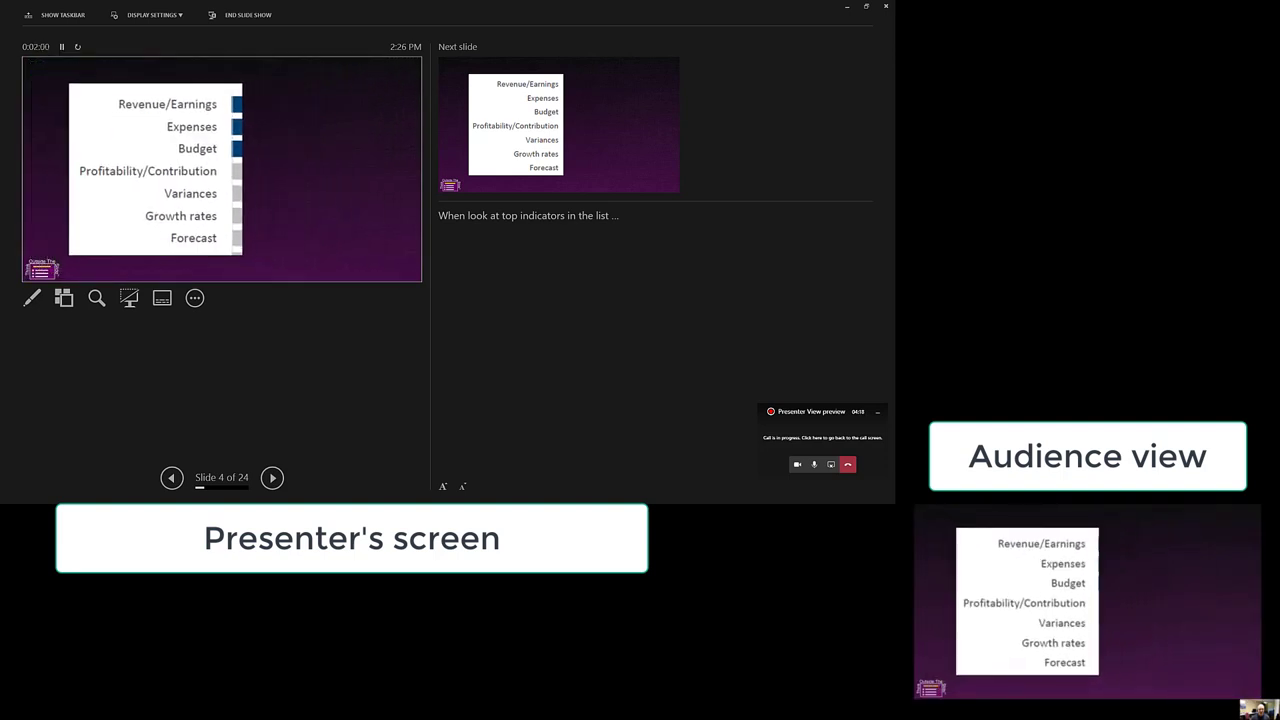
{"action": "left_click", "coordinate": [272, 478]}
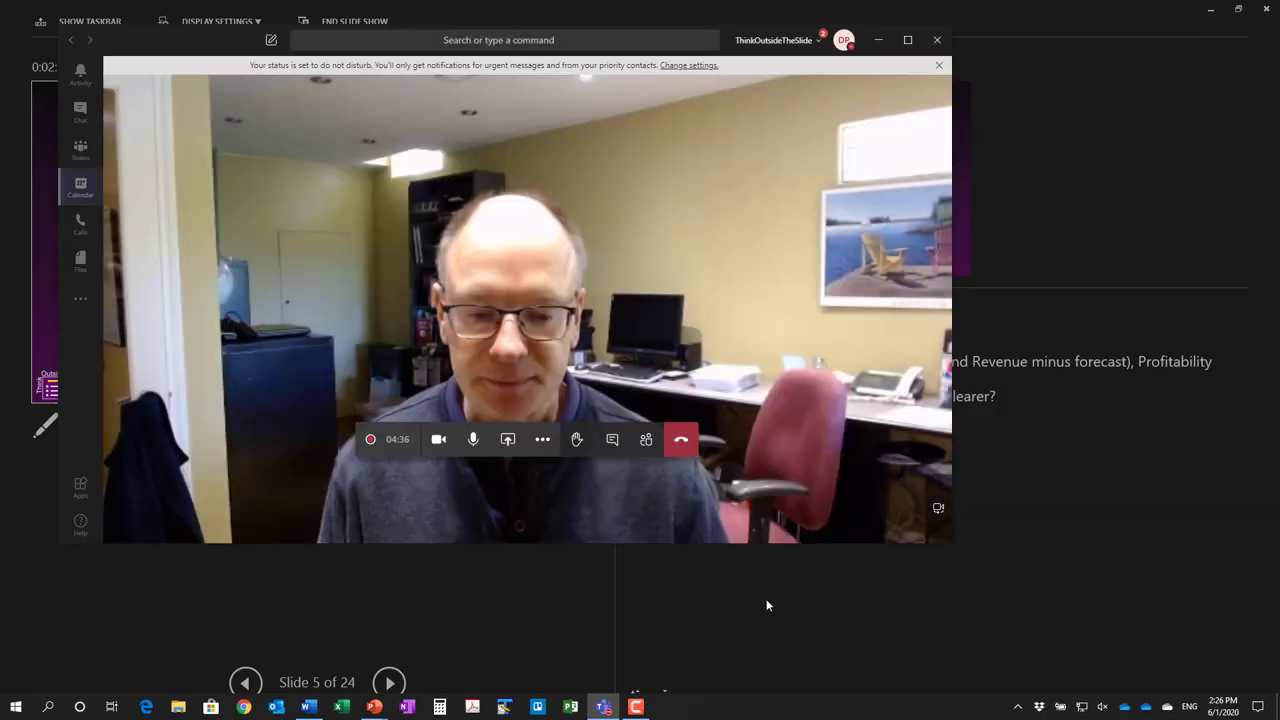
- Close the do-not-disturb banner in the Teams meeting window
{"action": "left_click", "coordinate": [938, 65]}
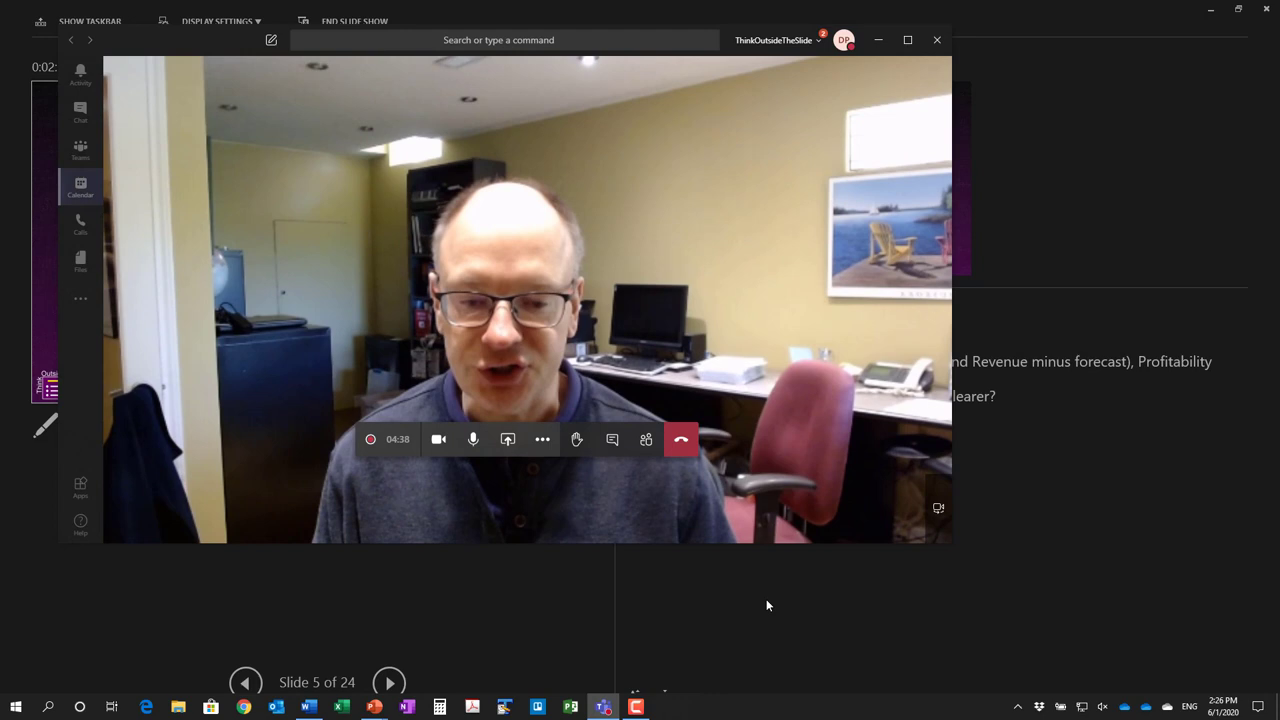